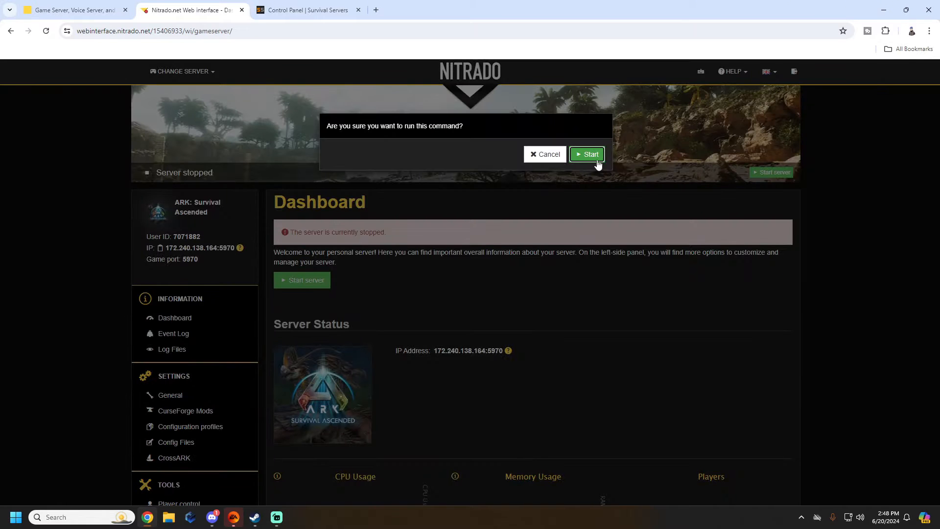
Confirm starting the stopped ARK server and let it install the update
{"action": "left_click", "coordinate": [585, 154]}
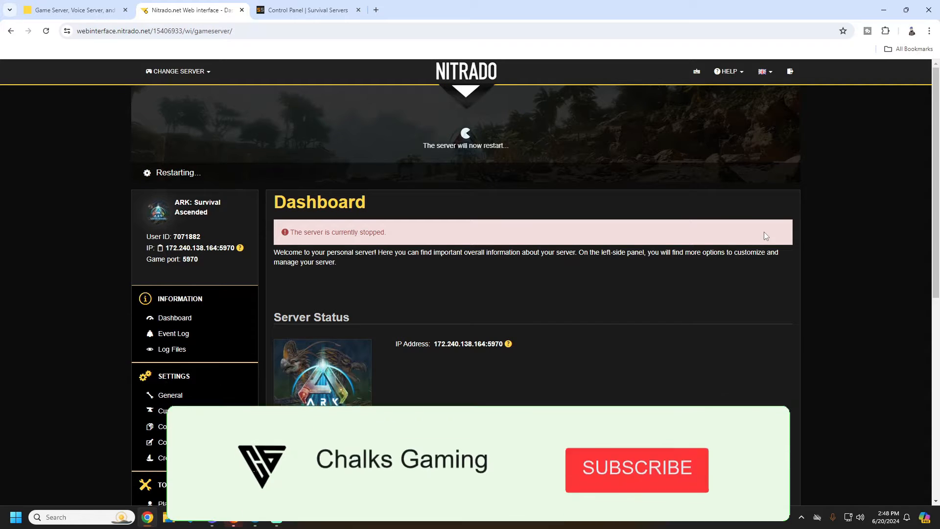
{"action": "left_click", "coordinate": [636, 469]}
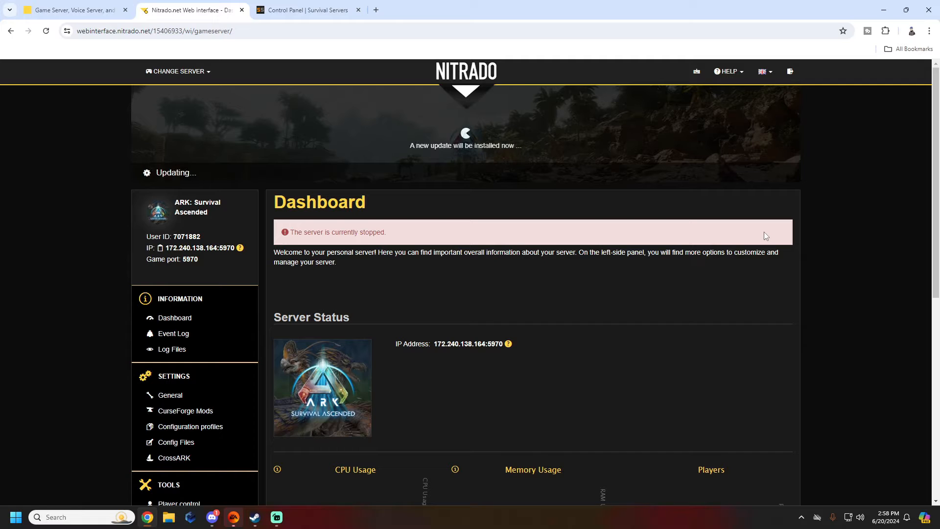
{"action": "mouse_move", "coordinate": [737, 221]}
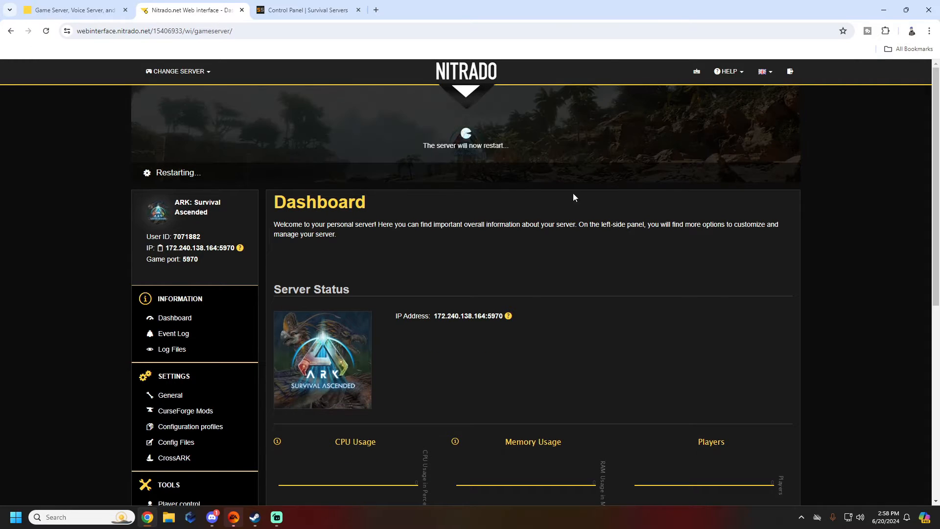
Reload the dashboard until it shows Server started, then request a server stop
{"action": "left_click", "coordinate": [46, 31]}
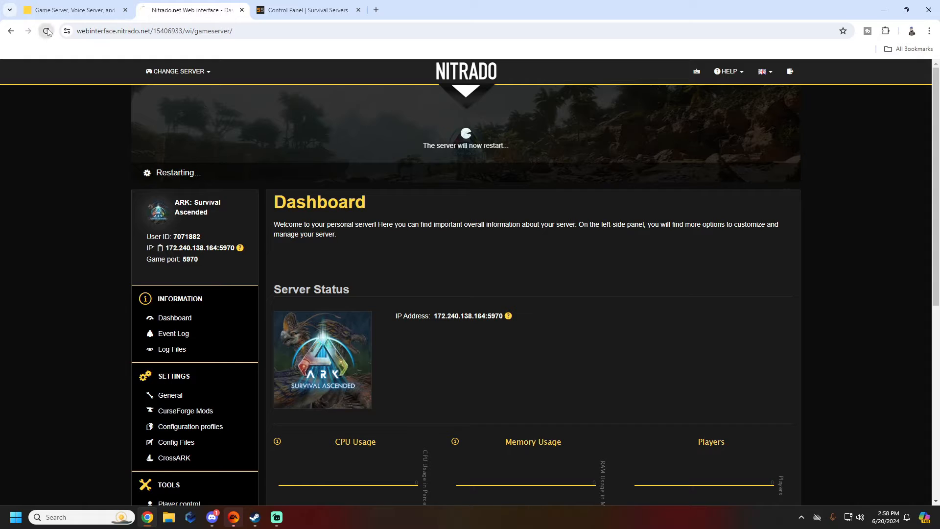
{"action": "left_click", "coordinate": [46, 30]}
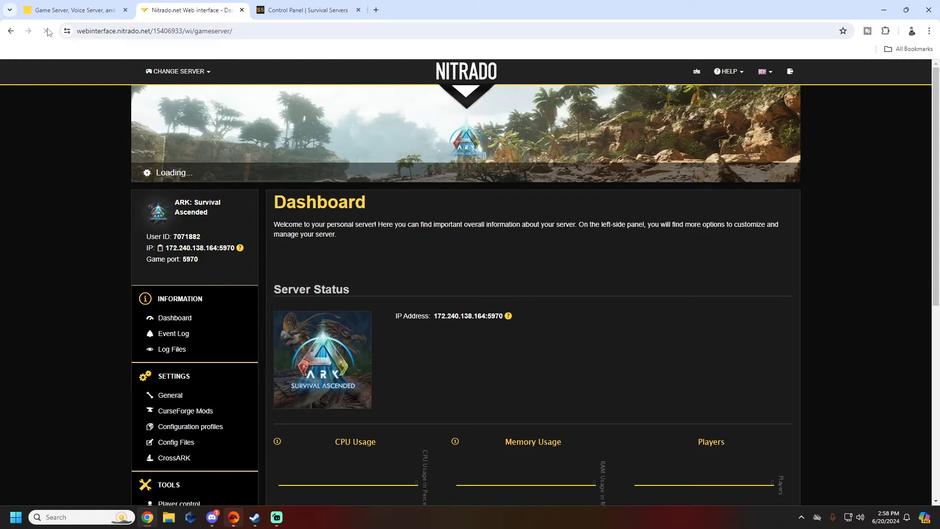
{"action": "left_click", "coordinate": [45, 31]}
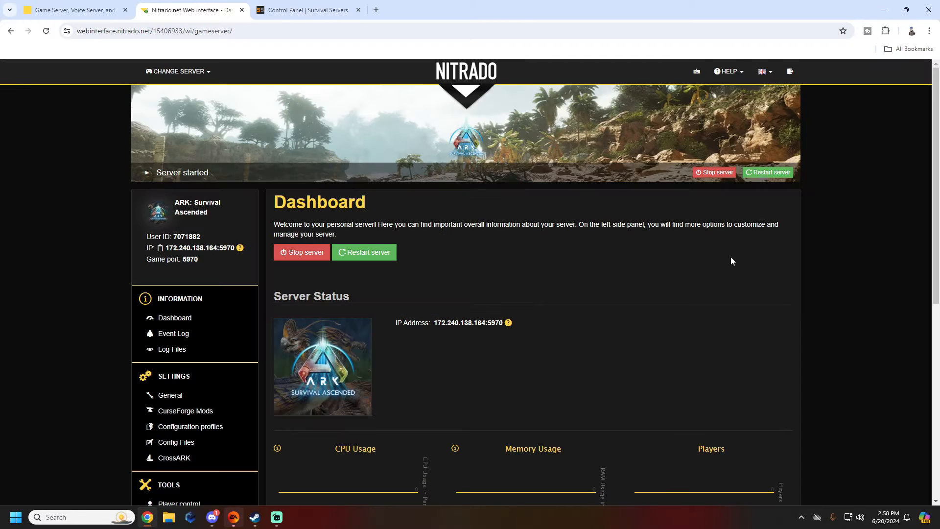
{"action": "left_click", "coordinate": [302, 252]}
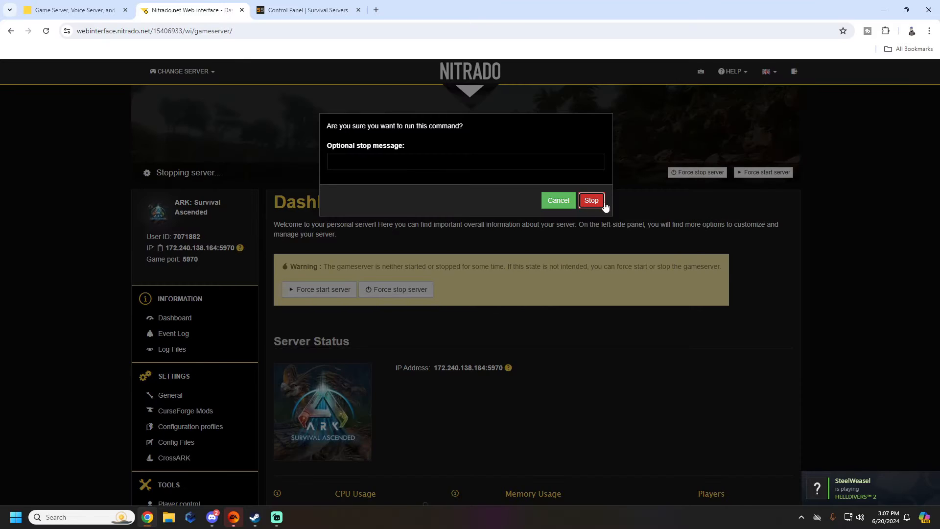
Confirm Stop in the dialog so the ARK server shows Server stopped
{"action": "left_click", "coordinate": [590, 200]}
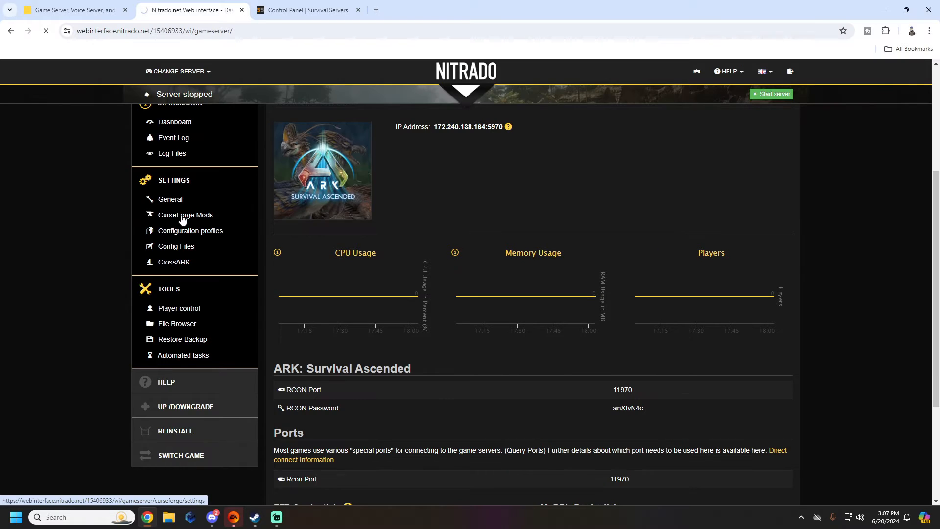
Go from CurseForge Mods to the General settings page showing Platform Options
{"action": "left_click", "coordinate": [185, 214]}
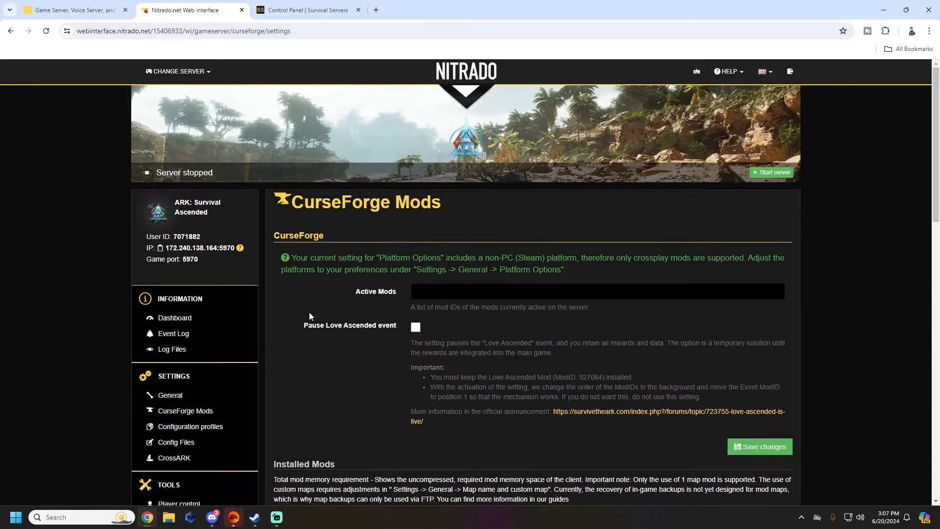
{"action": "scroll", "scroll_direction": "down", "scroll_amount": 3}
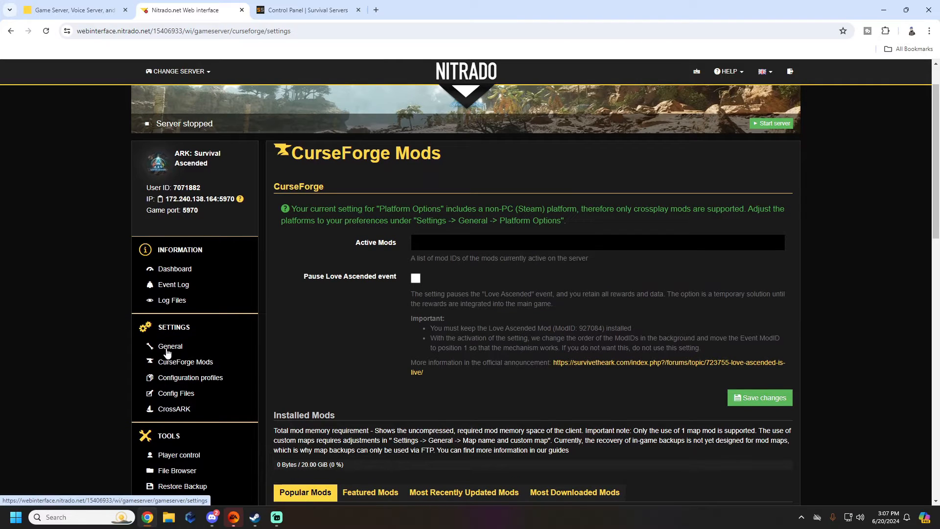
{"action": "left_click", "coordinate": [170, 346]}
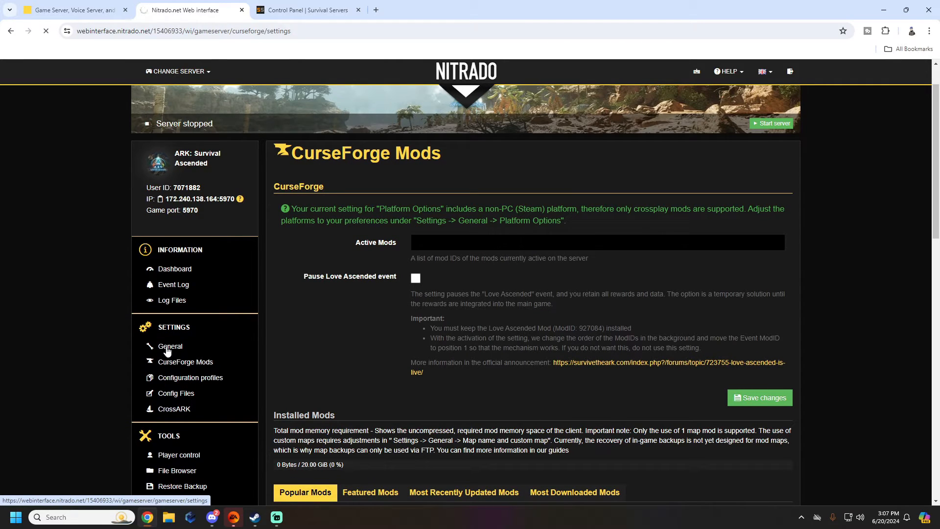
{"action": "left_click", "coordinate": [170, 347]}
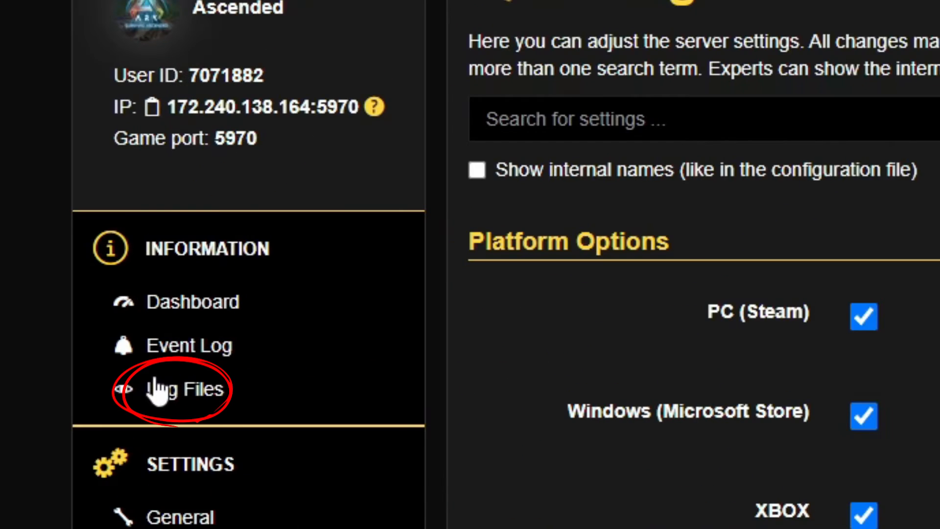
Review restart.log, then view the daily 03:29 game server restart under Automated tasks
{"action": "left_click", "coordinate": [182, 388]}
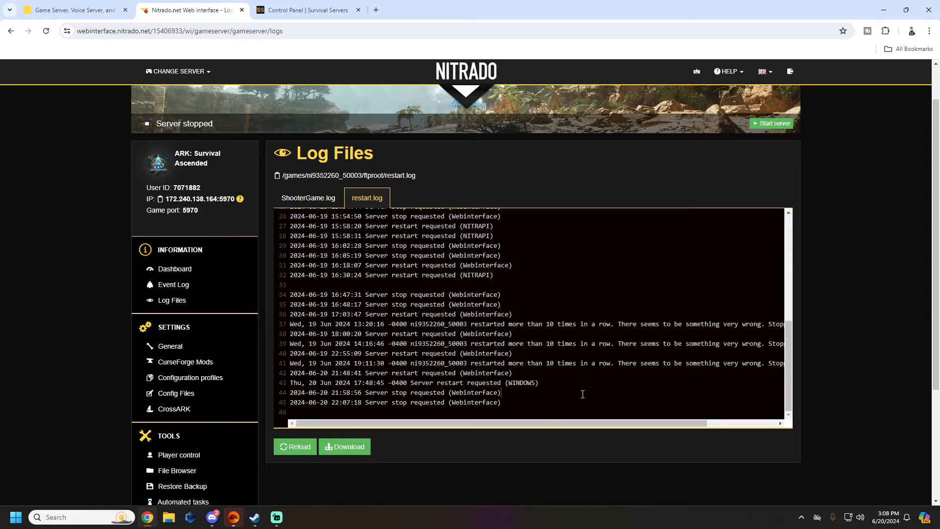
{"action": "scroll", "scroll_direction": "down", "scroll_amount": 3}
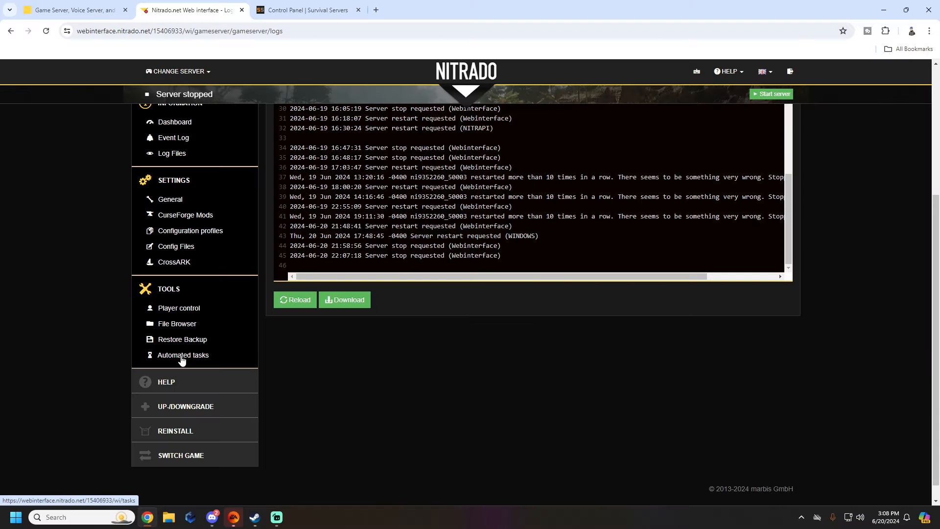
{"action": "left_click", "coordinate": [183, 355]}
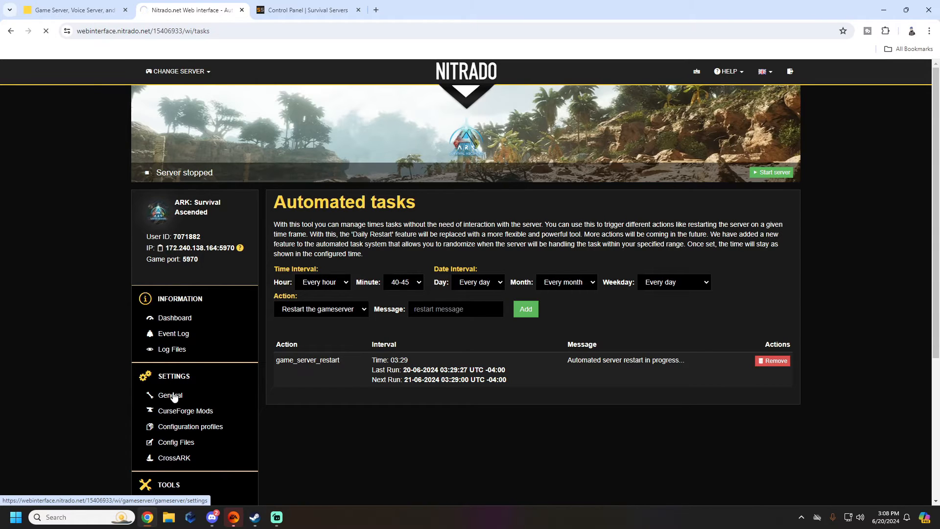
{"action": "left_click", "coordinate": [170, 395]}
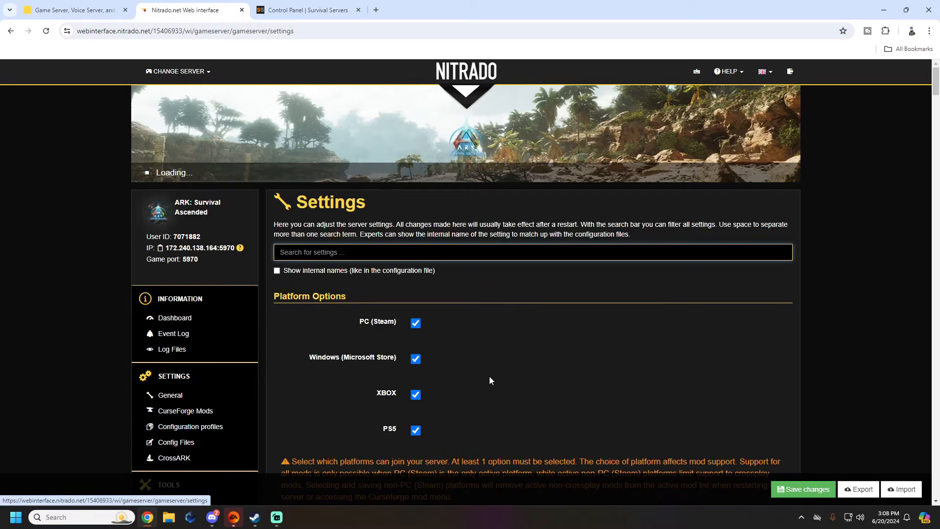
{"action": "scroll", "scroll_direction": "down", "scroll_amount": 3}
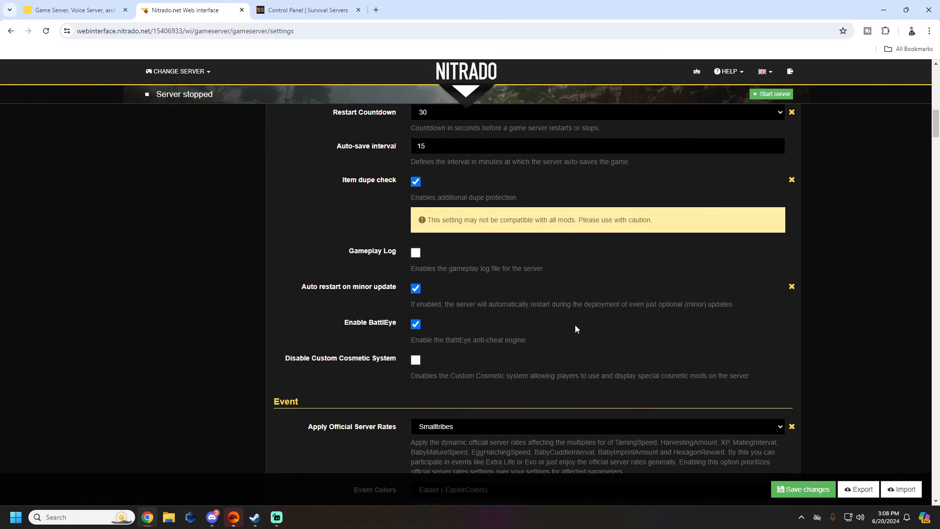
{"action": "mouse_move", "coordinate": [669, 301]}
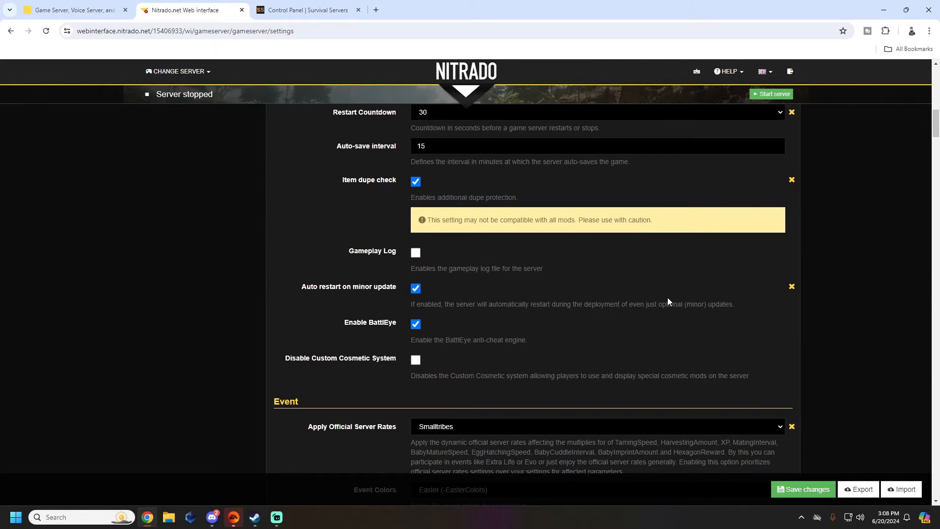
{"action": "scroll", "scroll_direction": "down", "scroll_amount": 3}
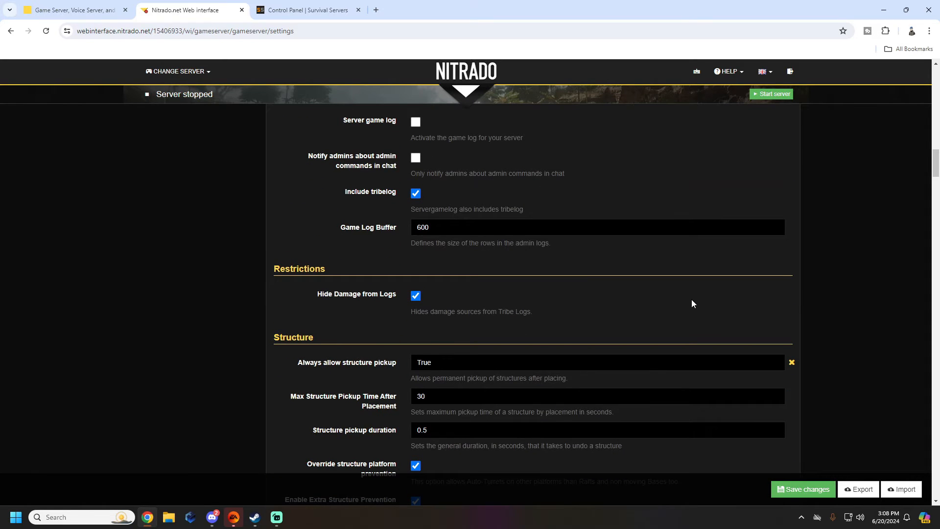
{"action": "scroll", "scroll_direction": "down", "scroll_amount": 3}
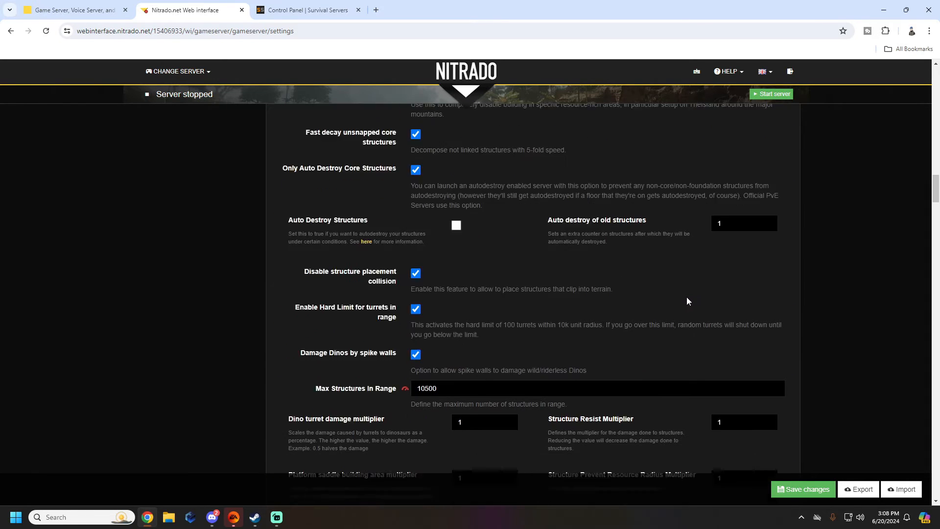
{"action": "scroll", "scroll_direction": "down", "scroll_amount": 3}
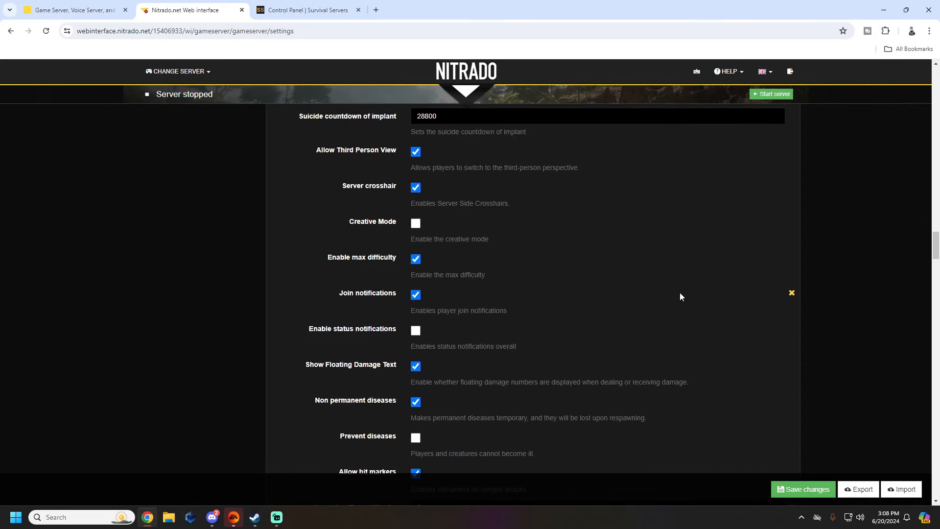
{"action": "scroll", "scroll_direction": "down", "scroll_amount": 3}
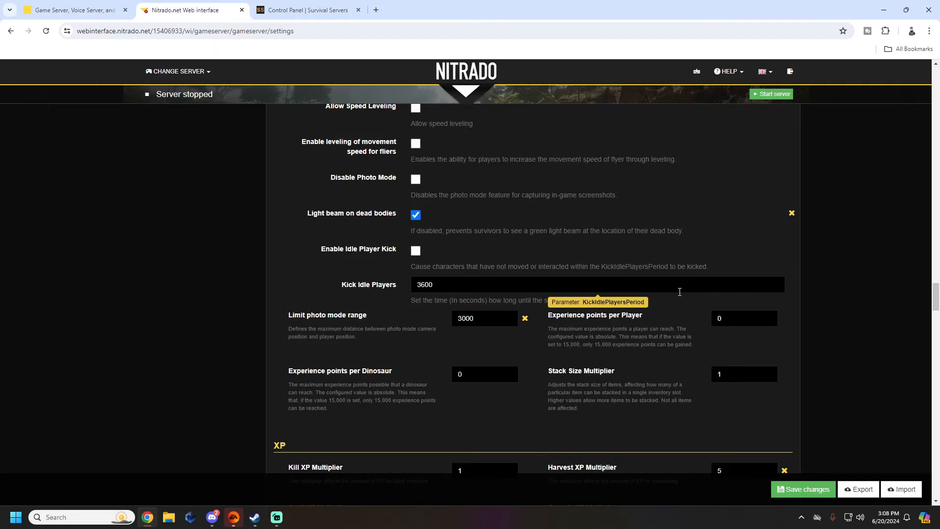
{"action": "scroll", "scroll_direction": "down", "scroll_amount": 3}
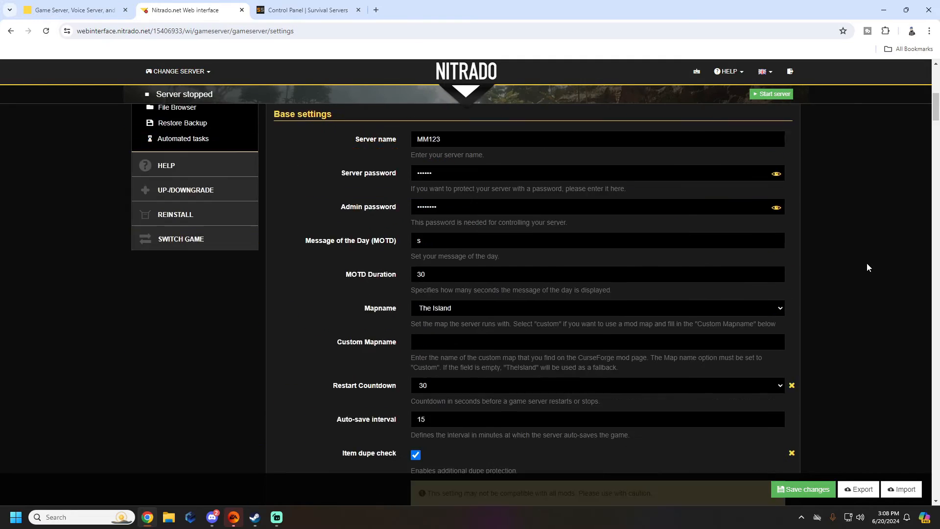
{"action": "scroll", "scroll_direction": "down", "scroll_amount": 3}
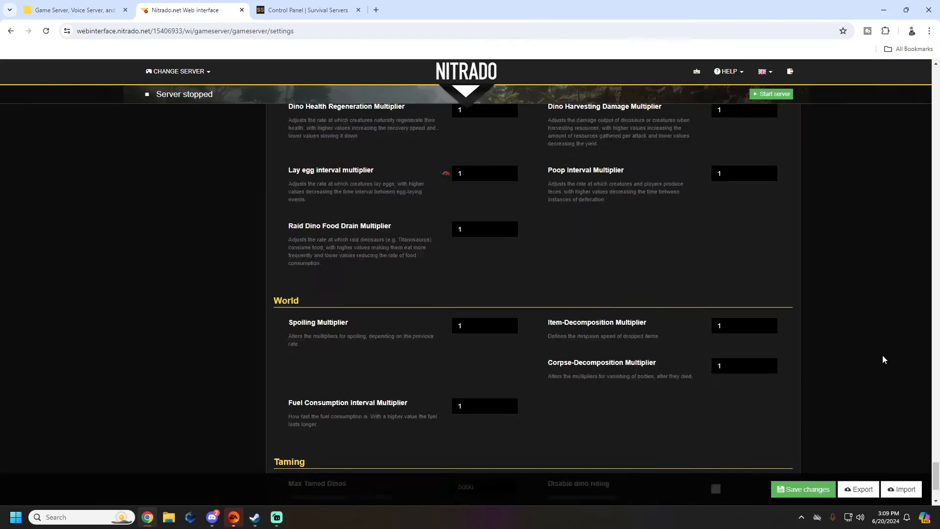
{"action": "scroll", "scroll_direction": "down", "scroll_amount": 3}
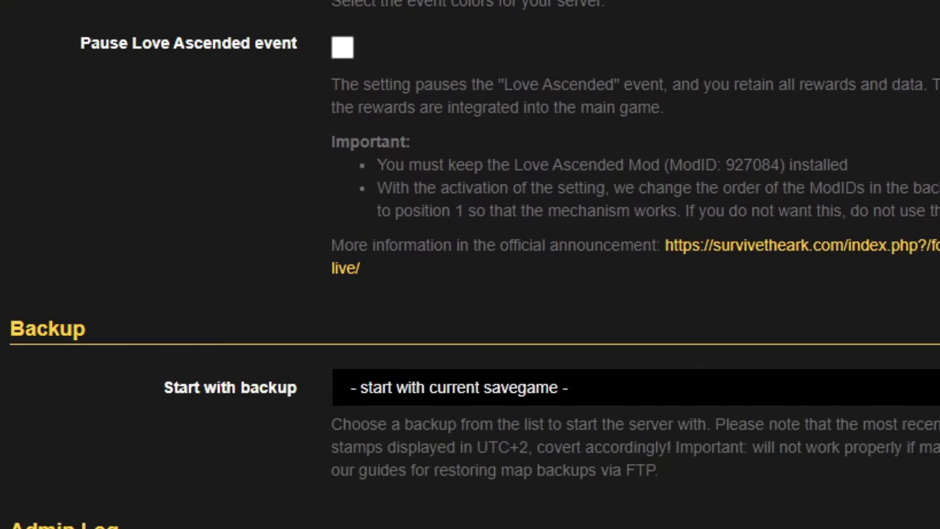
{"action": "left_click", "coordinate": [455, 387]}
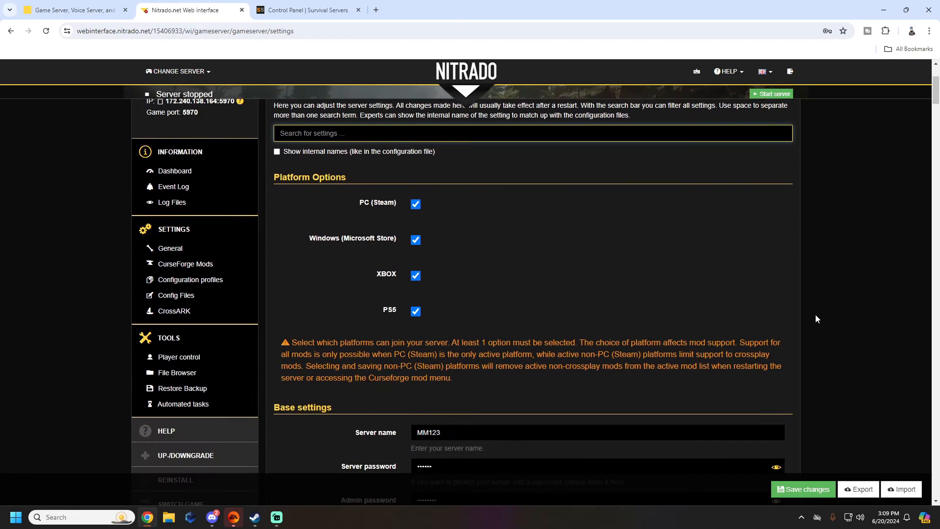
{"action": "scroll", "scroll_direction": "down", "scroll_amount": 3}
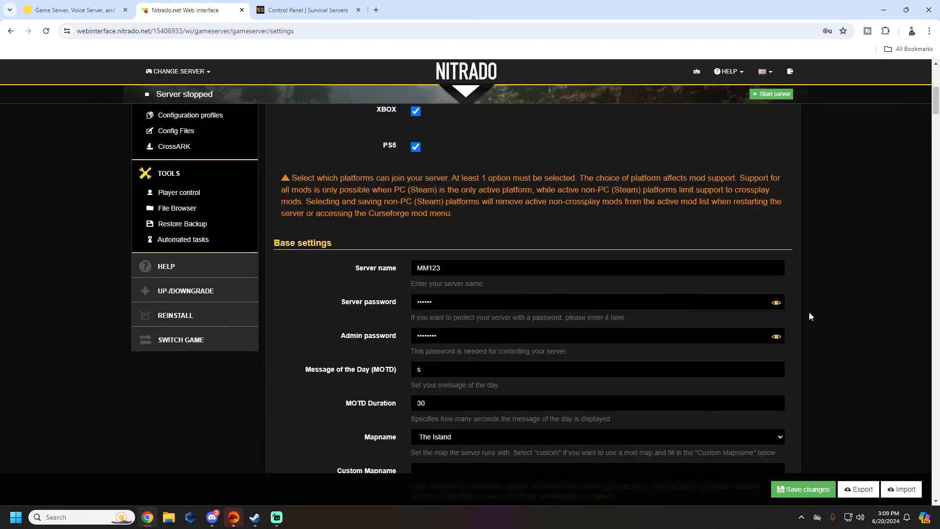
Save the server settings and confirm starting the ARK server
{"action": "left_click", "coordinate": [802, 489]}
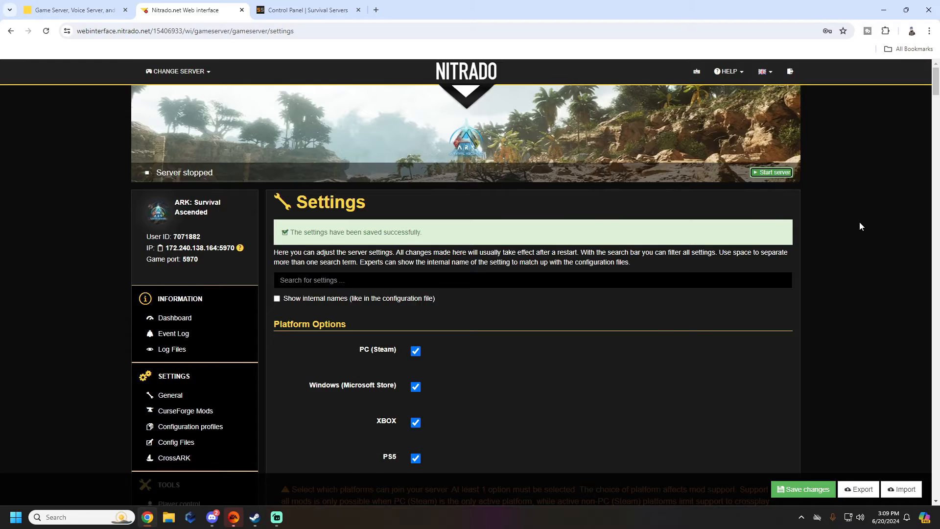
{"action": "left_click", "coordinate": [771, 172]}
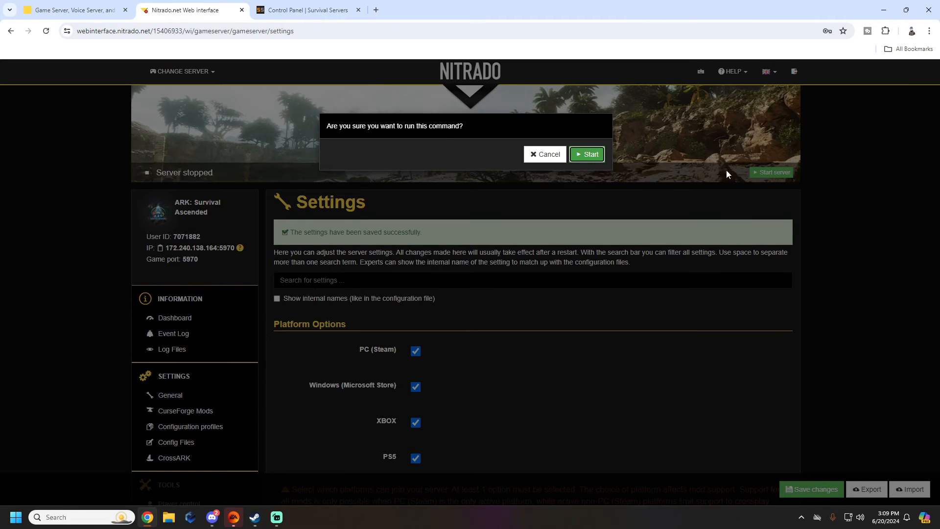
{"action": "left_click", "coordinate": [591, 154]}
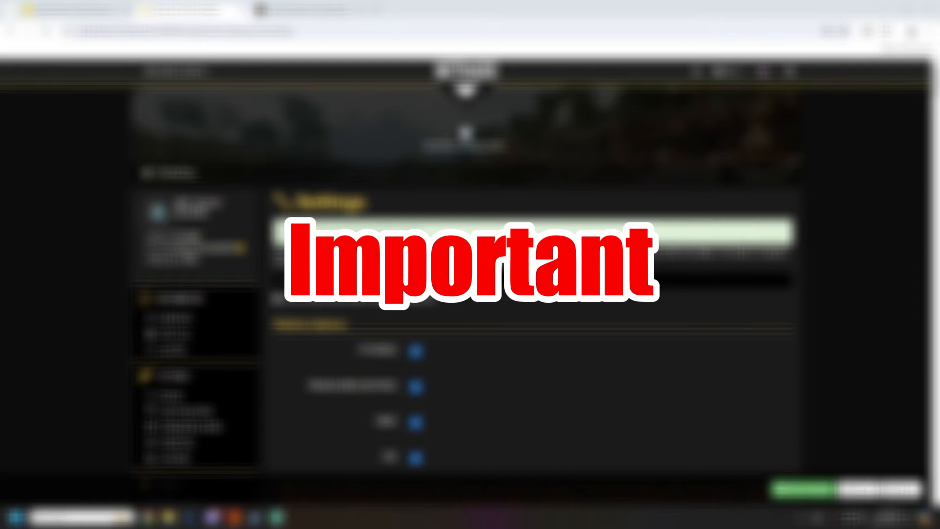
{"action": "left_click", "coordinate": [803, 488]}
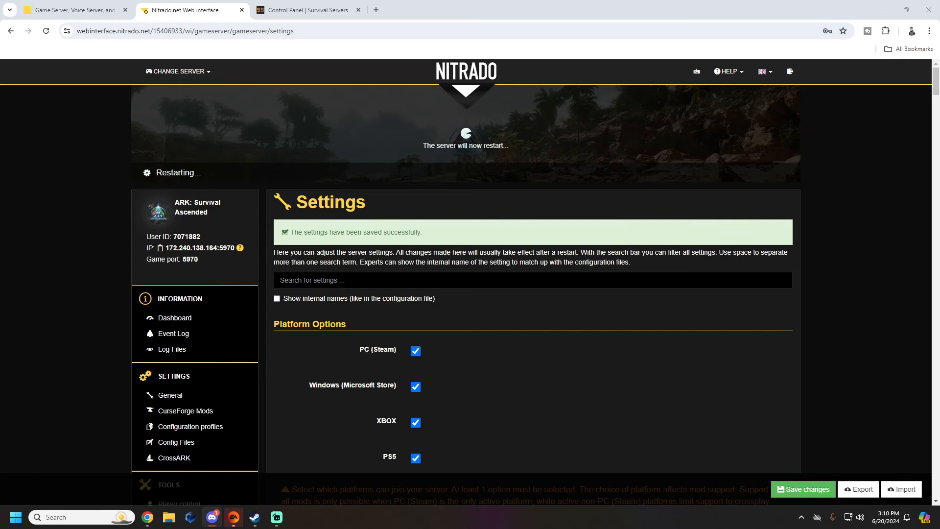
{"action": "left_click", "coordinate": [125, 11]}
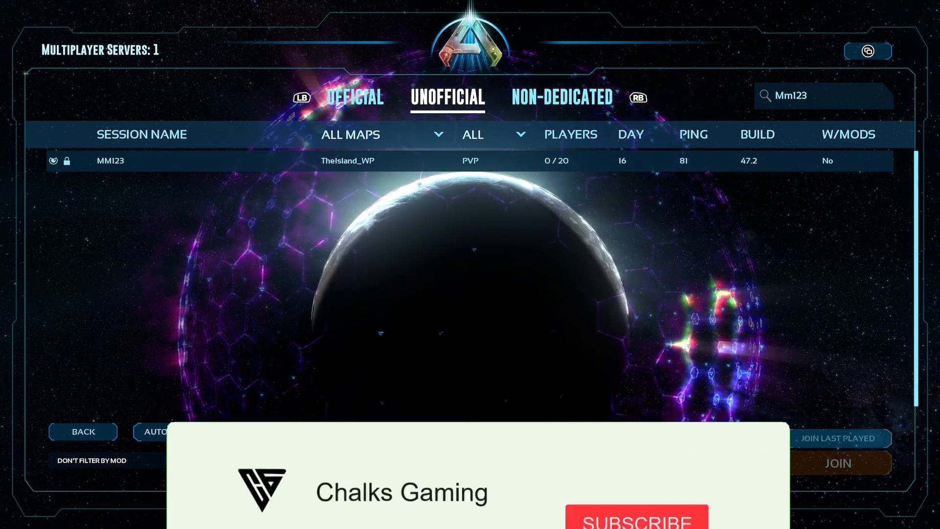
View the MM123 entry on TheIsland_WP with 0/20 players in the Mm123 search results
{"action": "left_click", "coordinate": [636, 464]}
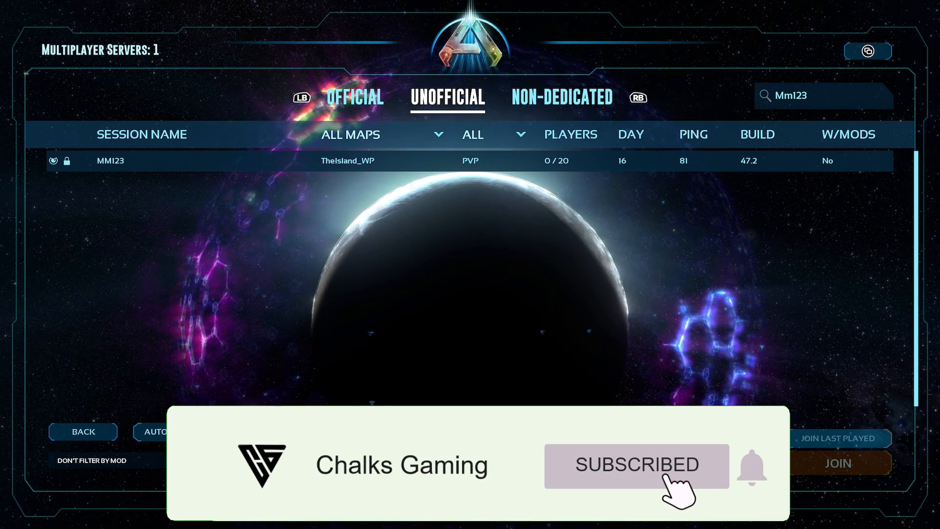